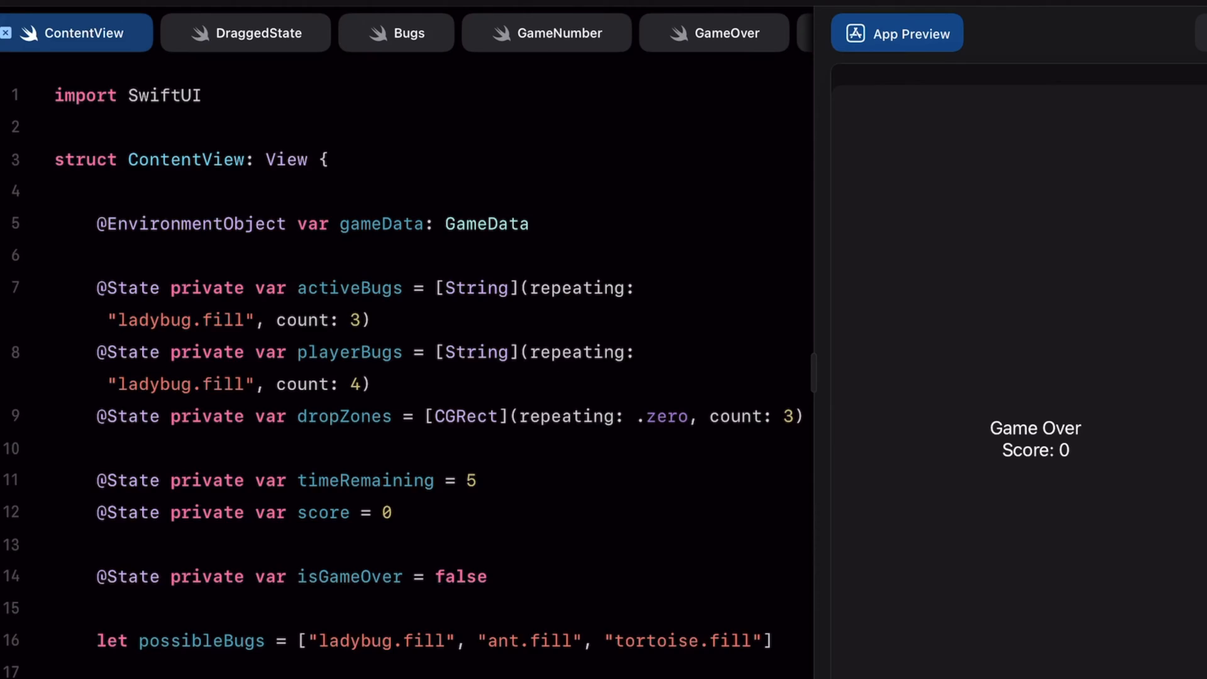
- Switch My App from ContentView to the Bugs file and show the SF Symbols library
click(396, 33)
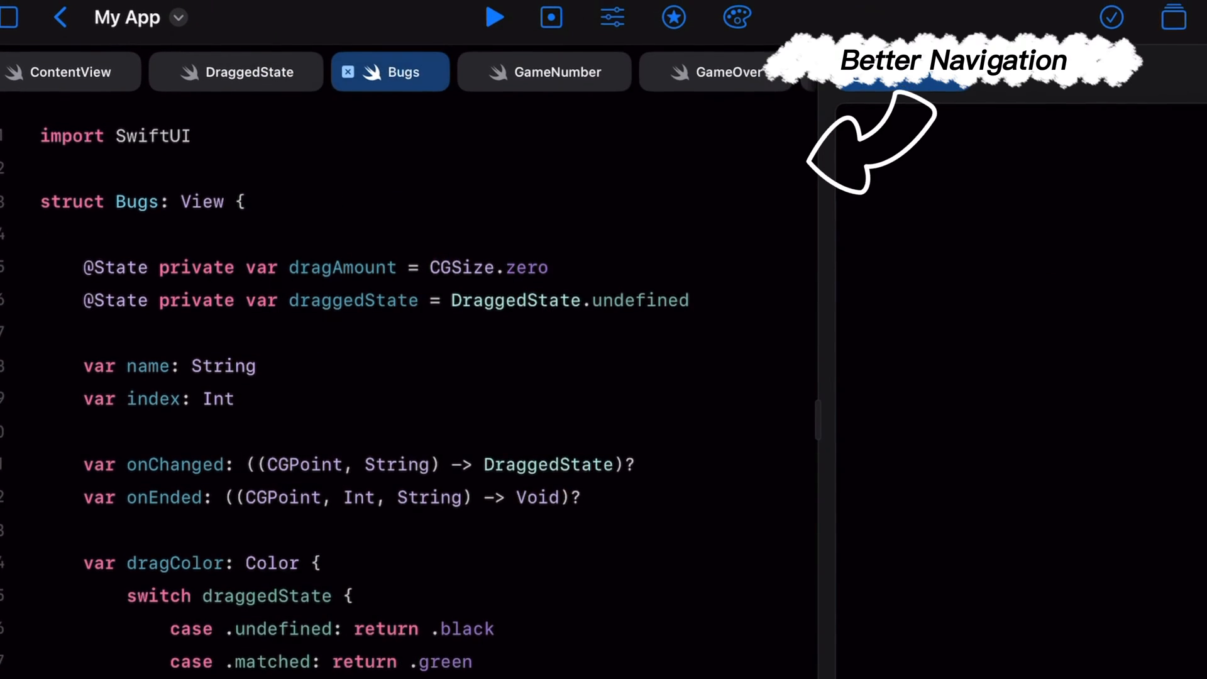
click(671, 17)
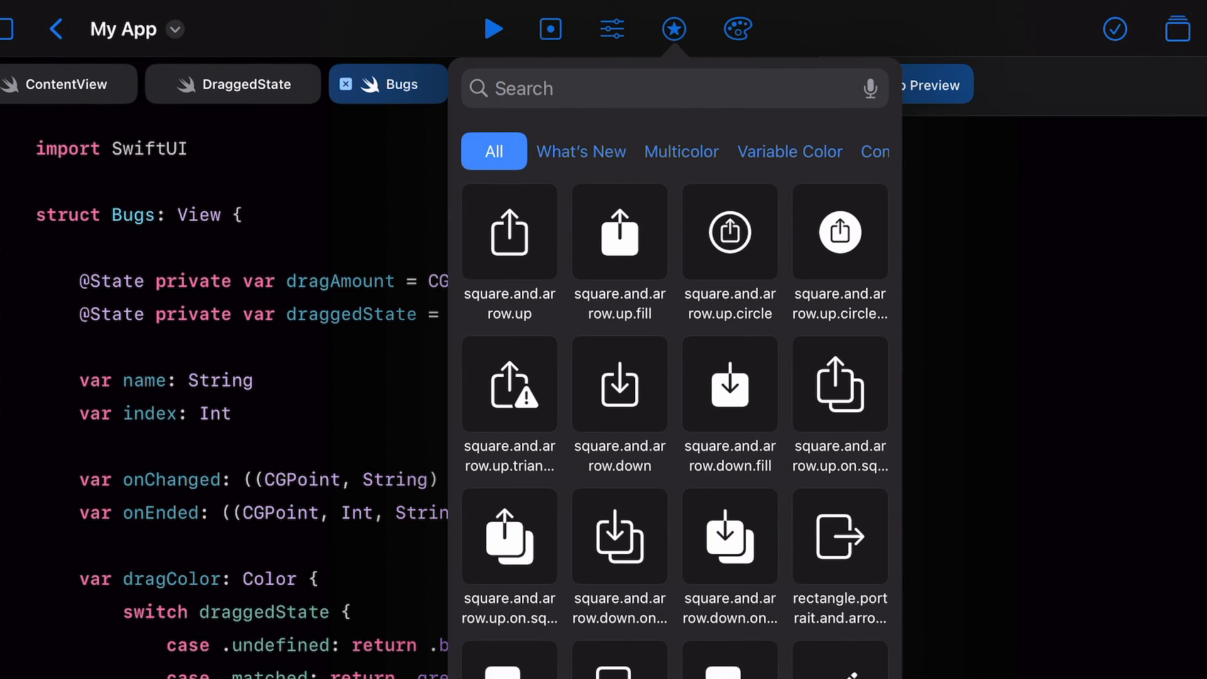
click(672, 29)
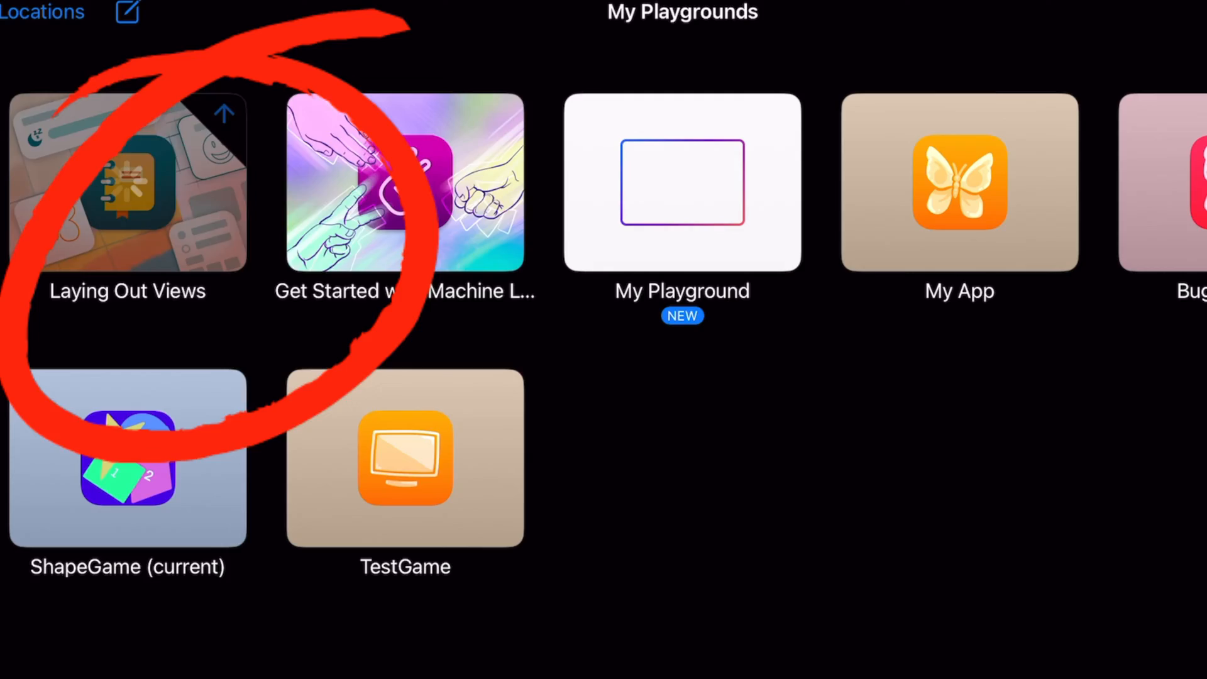
- From Learn & Build Apps, get and open the Get Started with Machine Learning sample
click(127, 181)
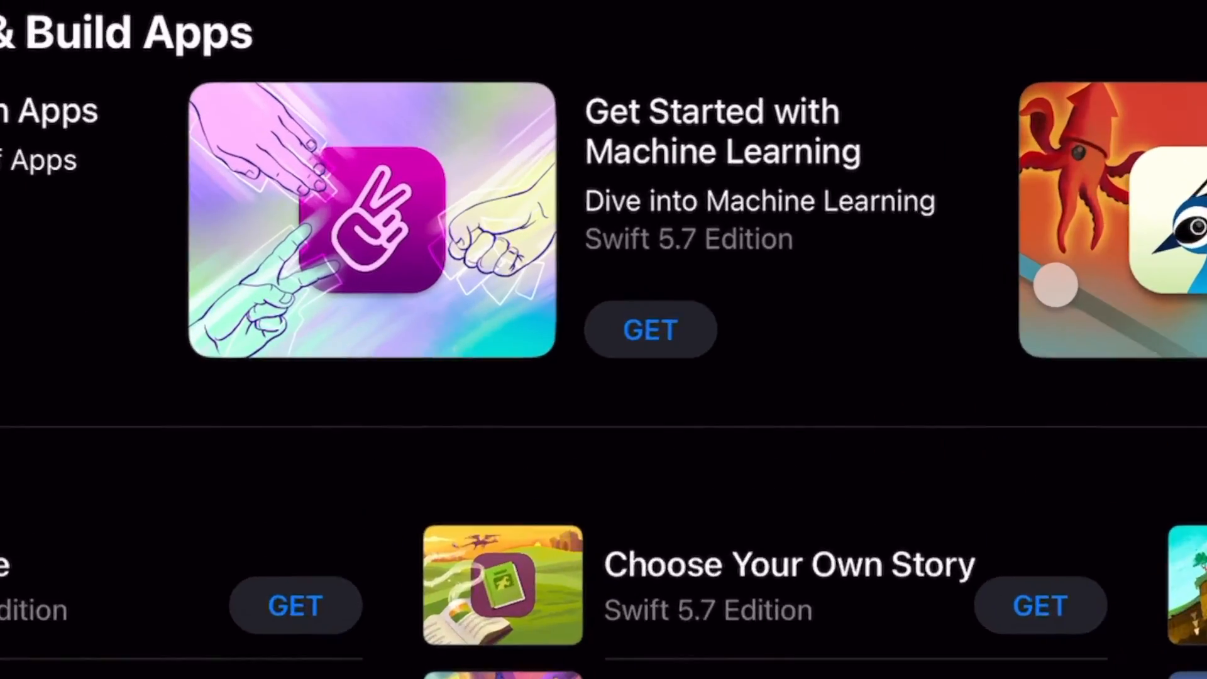
click(372, 219)
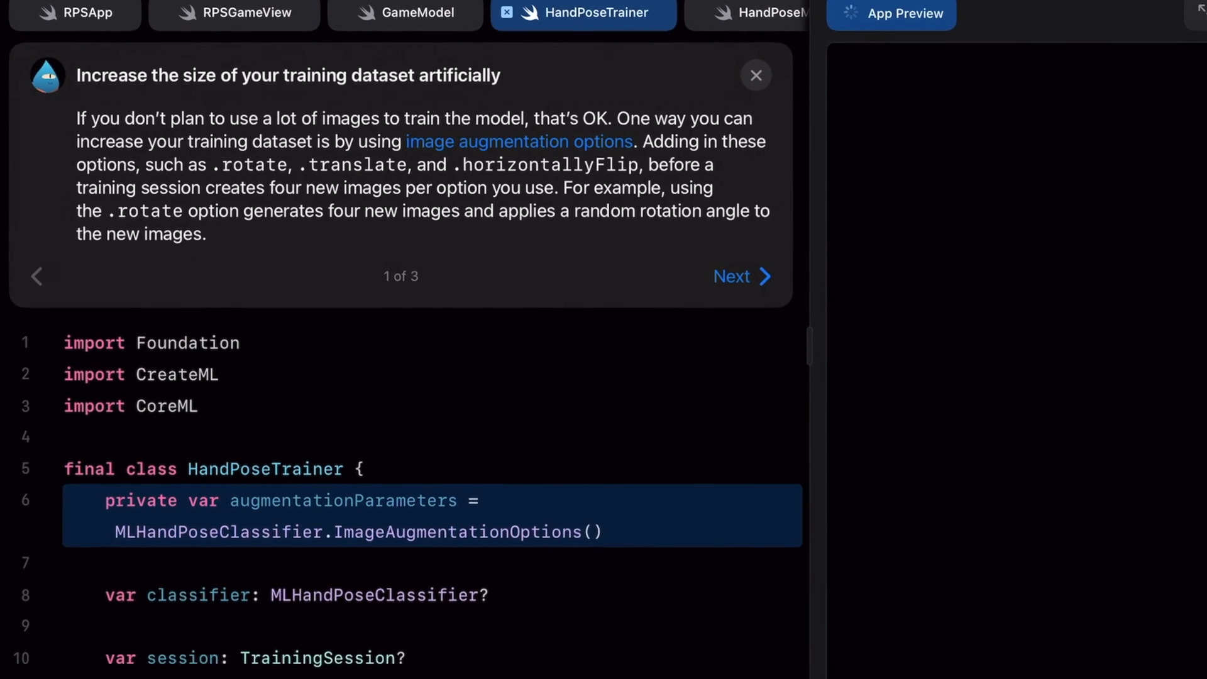
- Advance the HandPoseTrainer dataset-augmentation guide through steps 2 and 3 and complete it
click(741, 277)
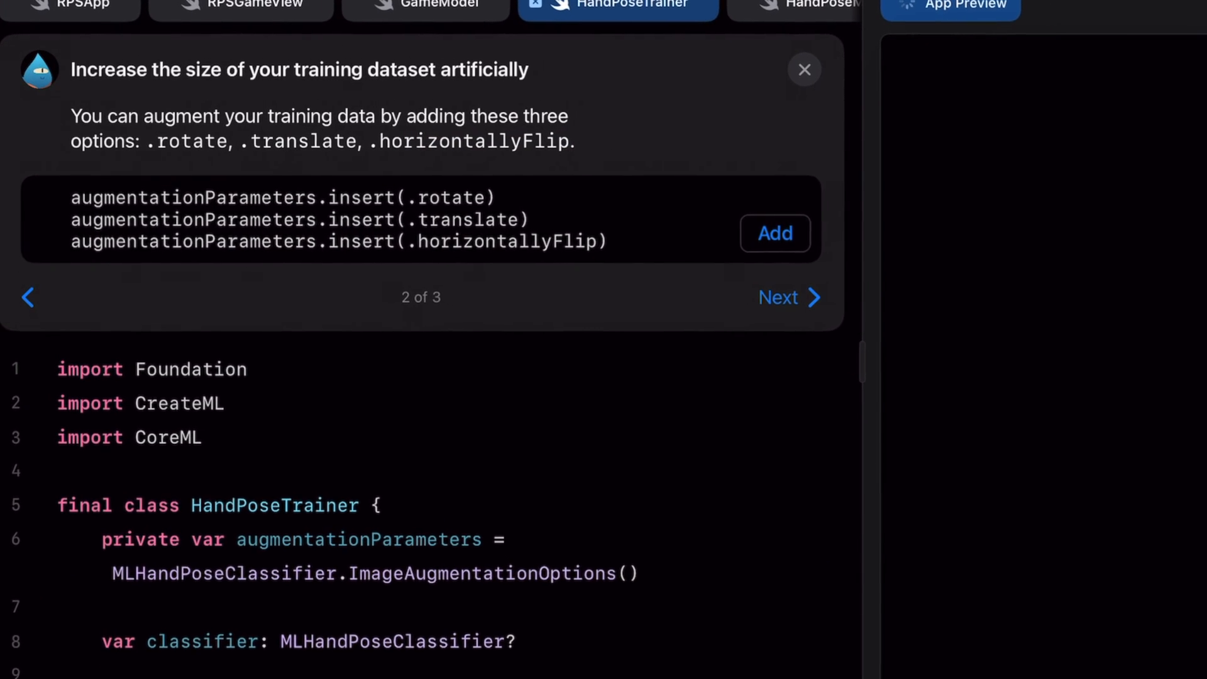
click(788, 298)
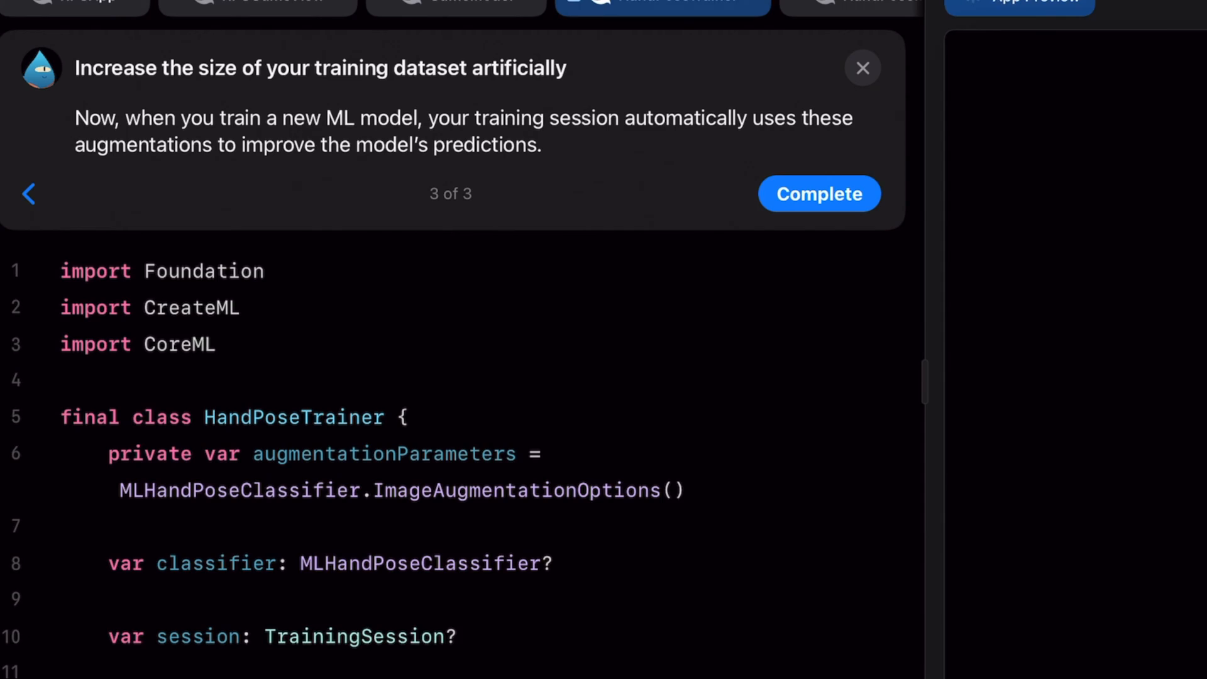
click(818, 194)
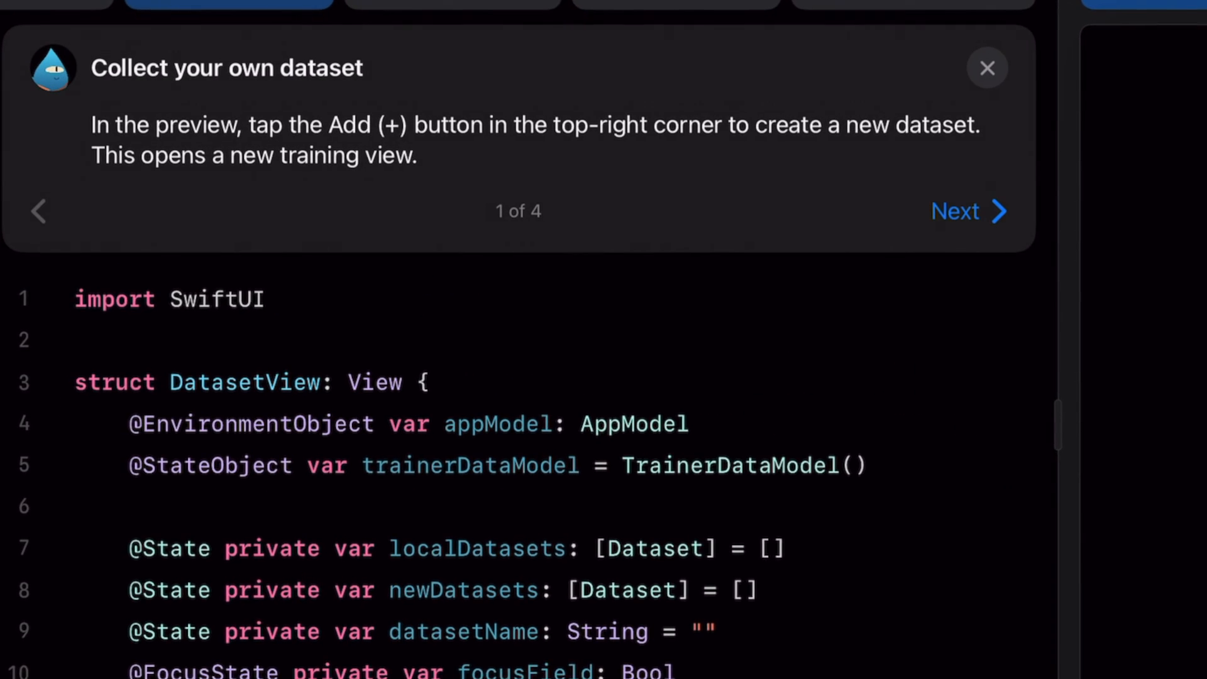
- Advance the Collect your own dataset guide for DatasetView to step 3 of 4
click(955, 212)
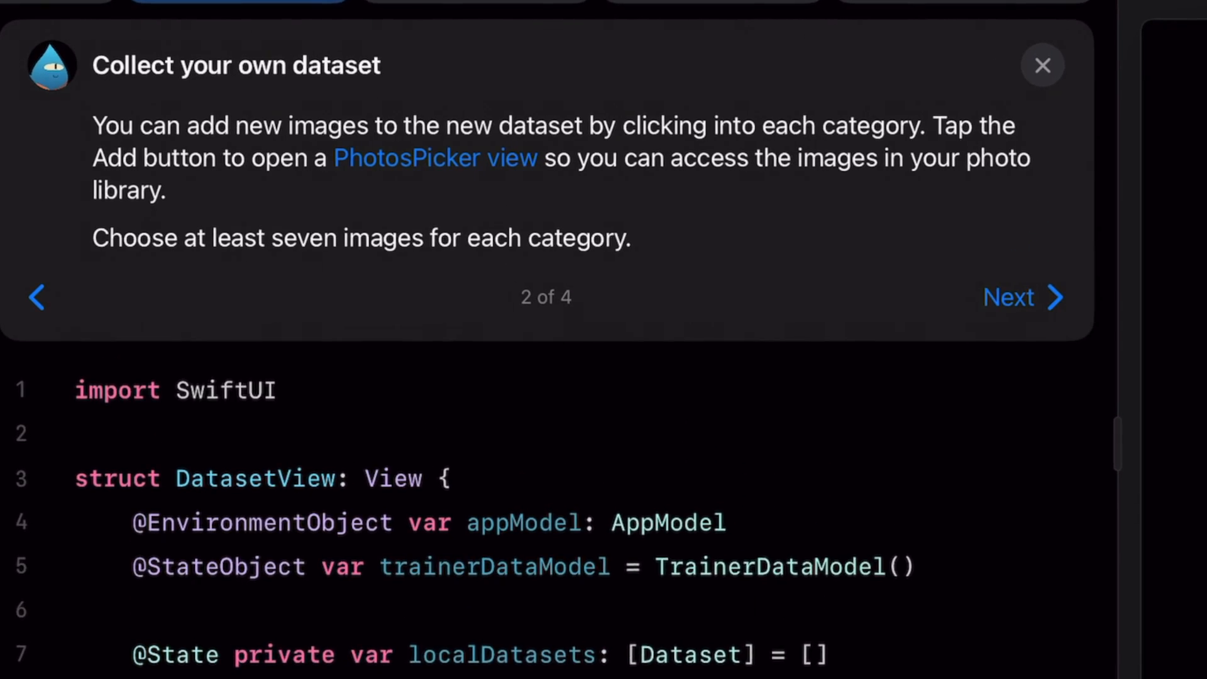
click(1008, 298)
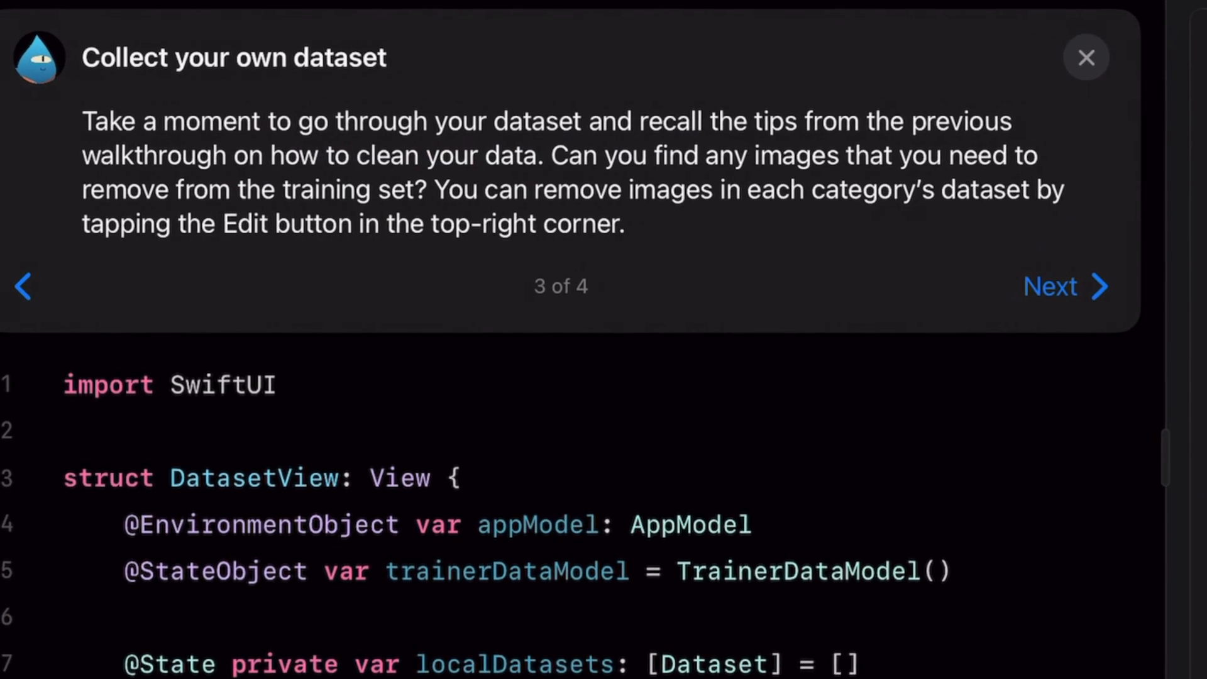